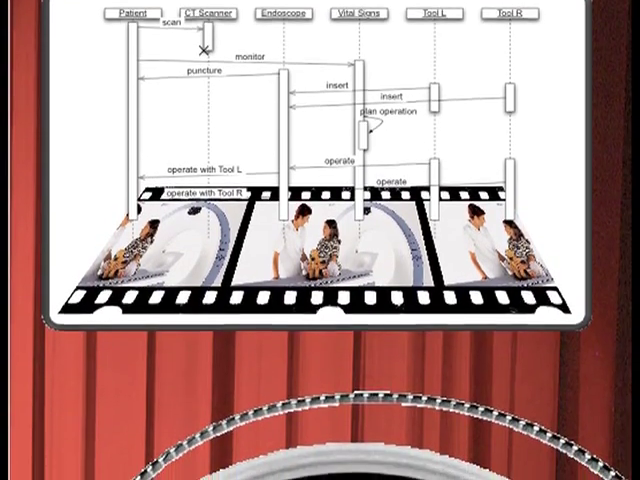
Connect shot1-4.mov's output to both shot2-1.mov and receive_sms in the Scene Editor.
scroll("down", 3)
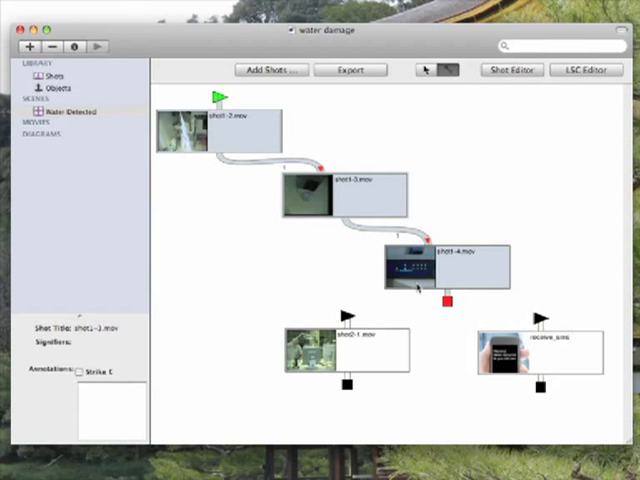
left_click_drag(448, 302, 384, 337)
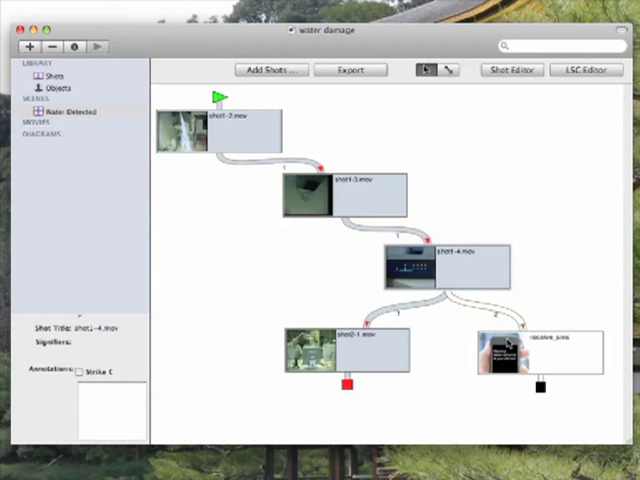
mouse_move(270, 145)
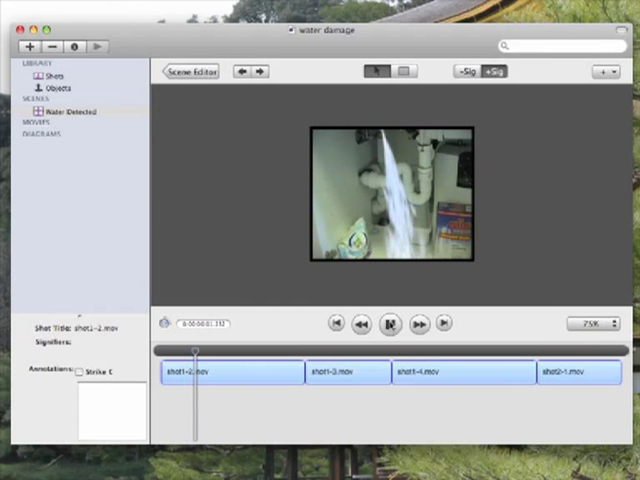
Play the shot1-2 to shot2-1.mov path, then return to the Scene Editor.
left_click(390, 323)
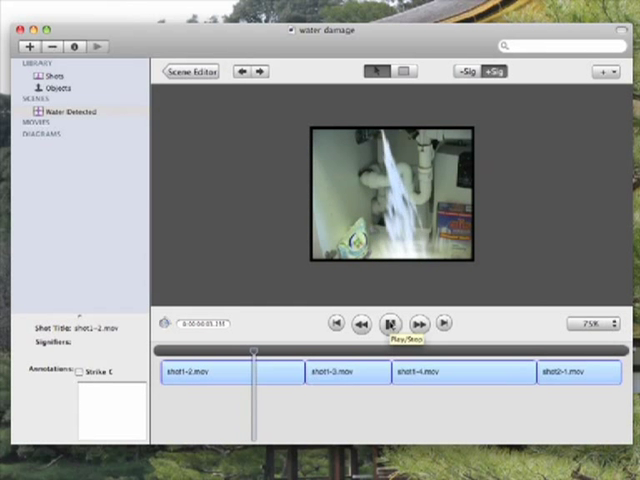
left_click(391, 323)
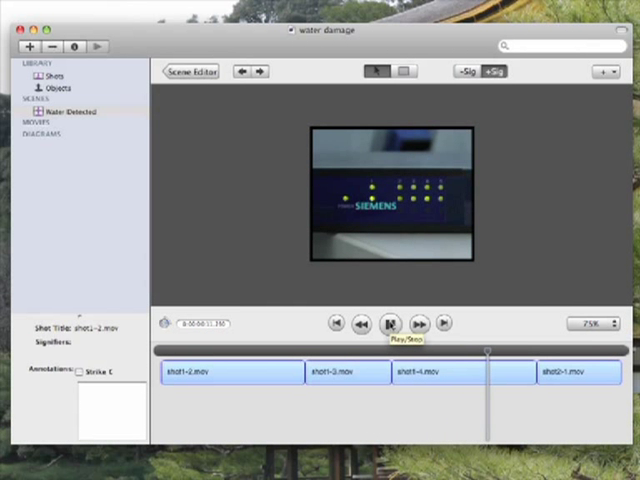
left_click(390, 324)
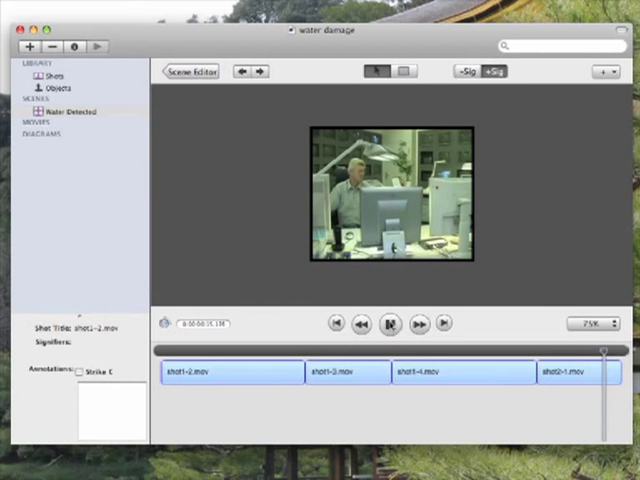
left_click(389, 323)
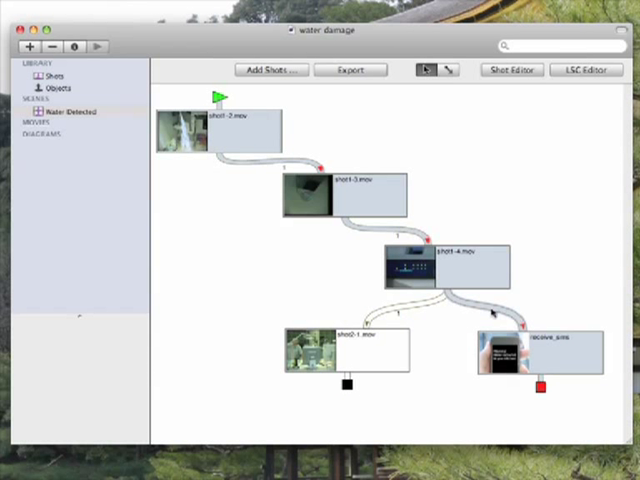
mouse_move(268, 131)
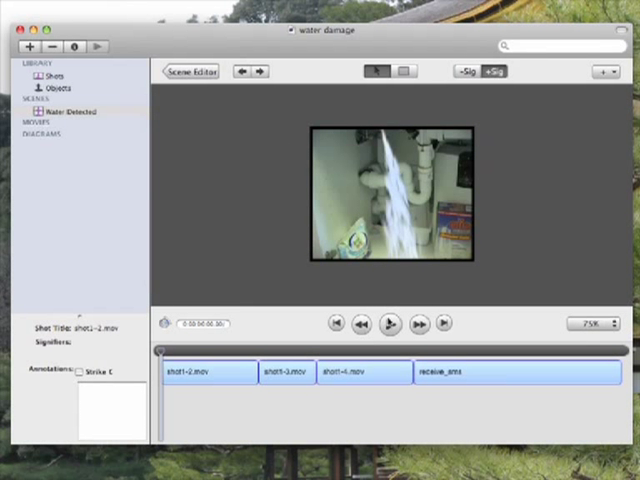
Play path 2 through receive_sms to the kitchen water warning, then stop playback.
left_click(390, 322)
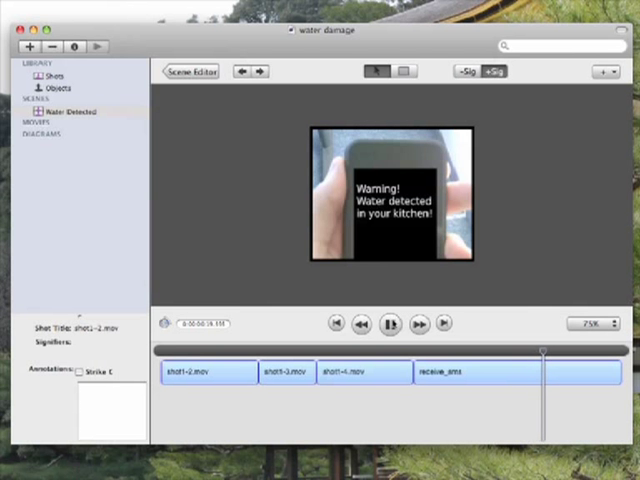
left_click(388, 322)
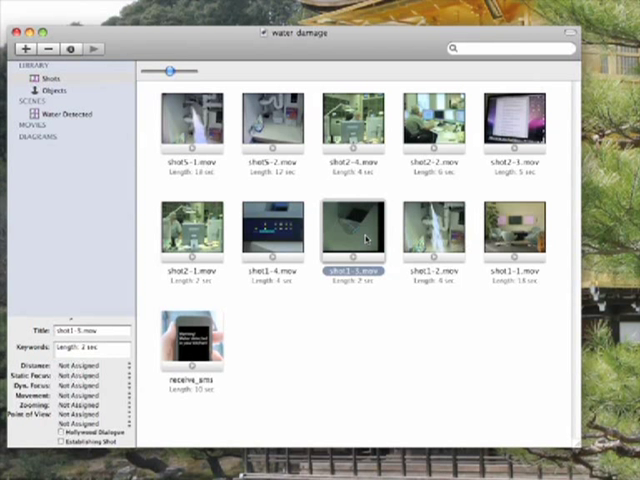
Annotate shot1-3.mov regions 'water sensor' and 'water', and start a 'water reaching…' annotation.
double_click(352, 232)
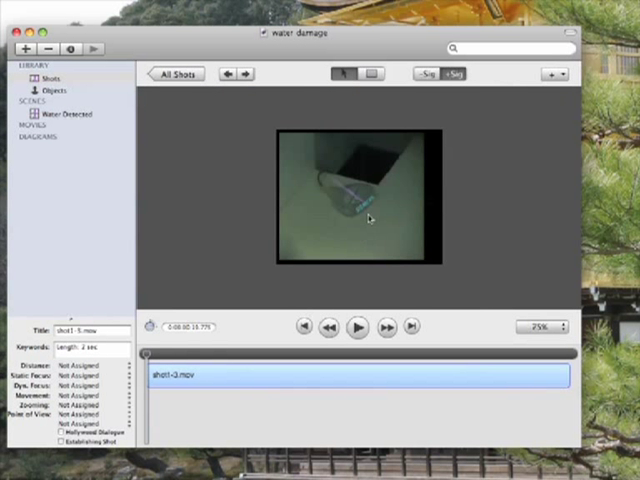
mouse_move(347, 149)
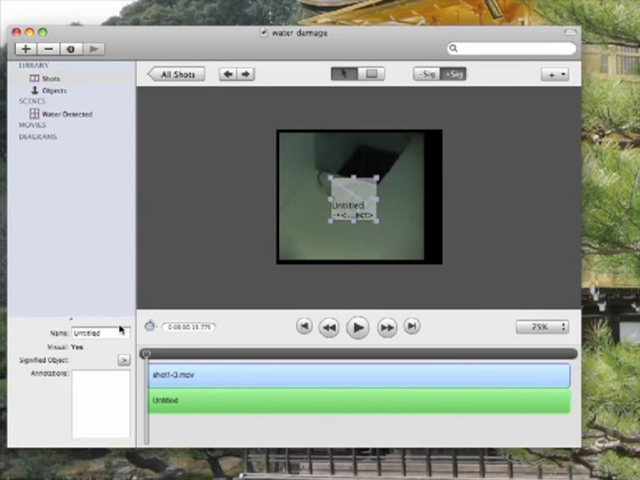
type("water sensor")
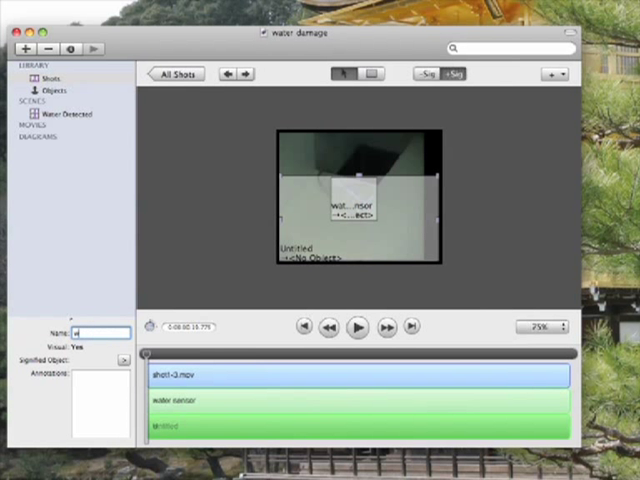
type("water")
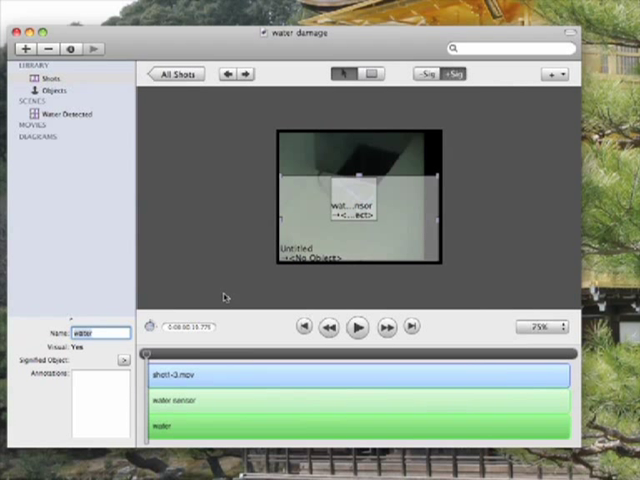
left_click(190, 395)
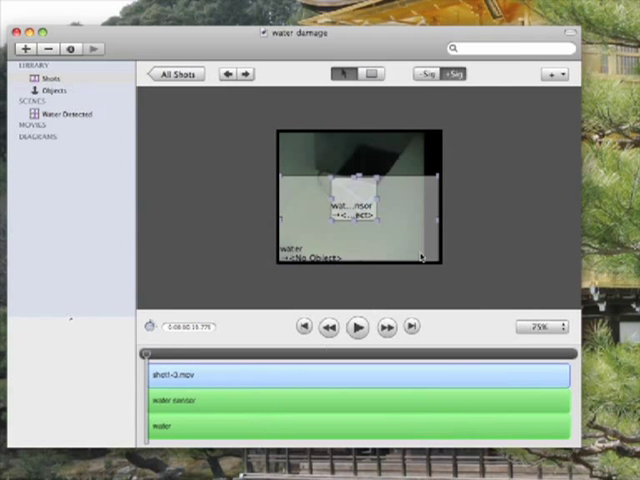
left_click(552, 74)
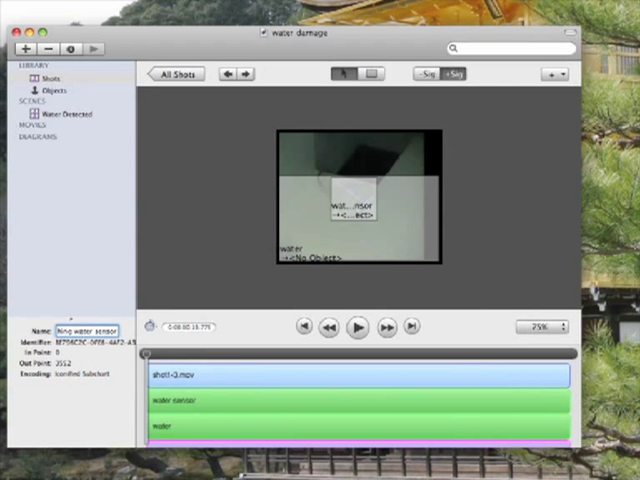
type("water reaching wa")
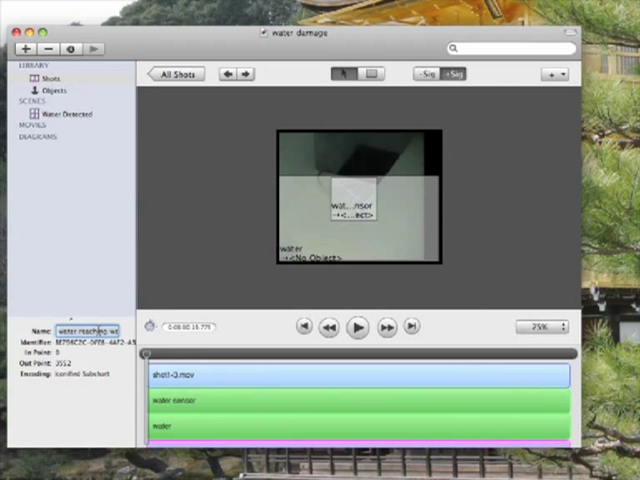